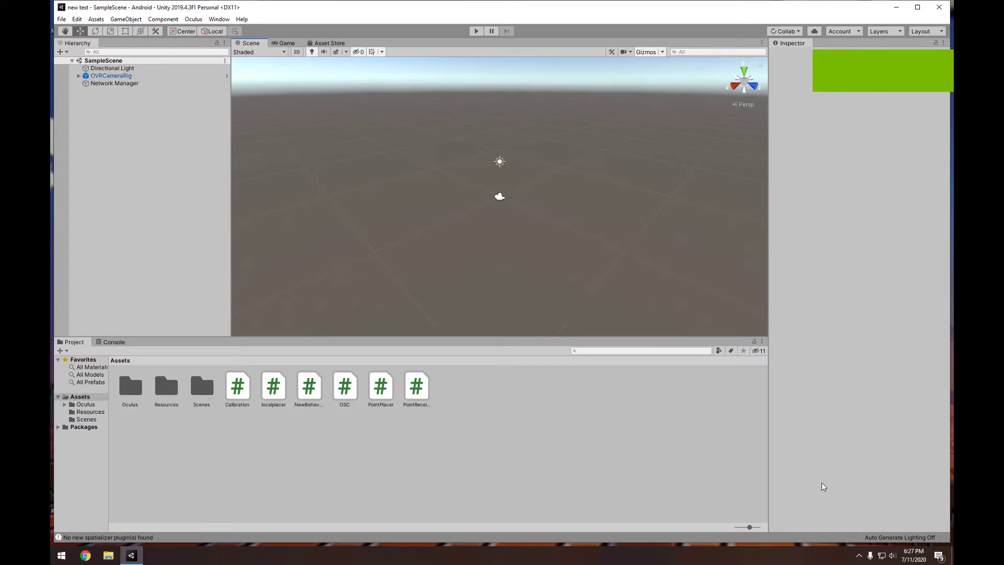
mouse_move(860, 556)
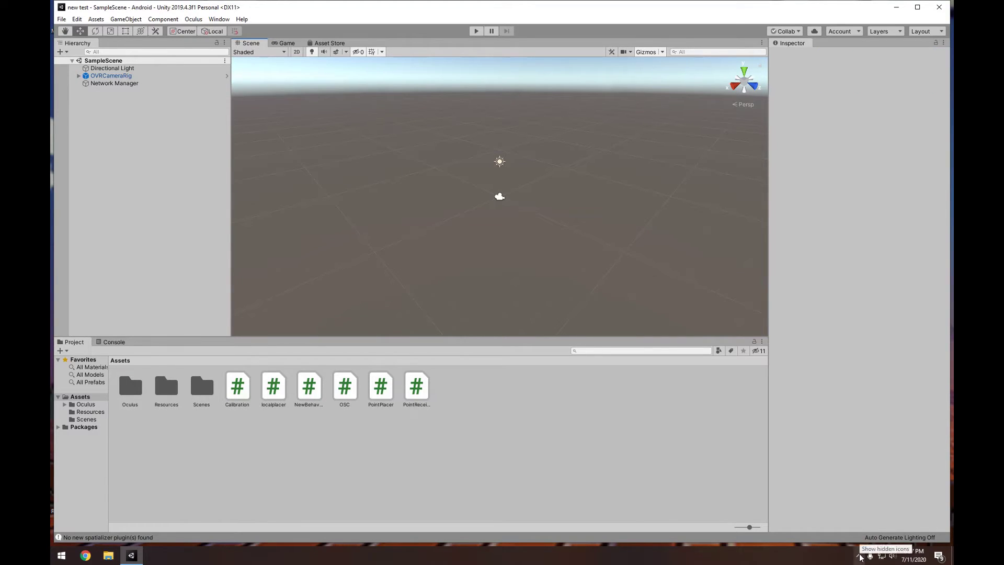
Reveal the hidden system-tray icons so Windows Security appears over the Unity window
click(869, 556)
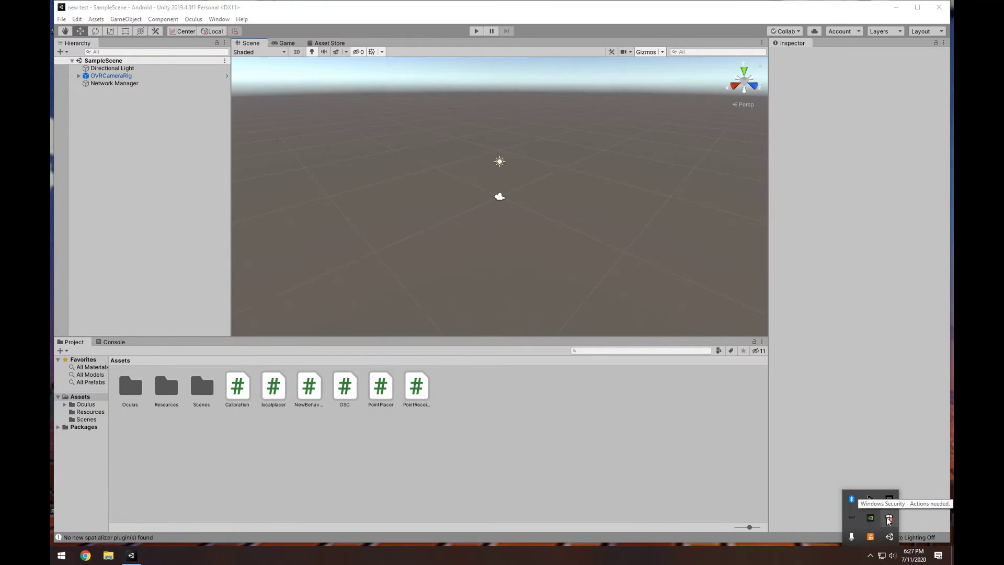
In Windows Security, switch Windows Defender Firewall off for the private network and approve the UAC prompt
click(889, 520)
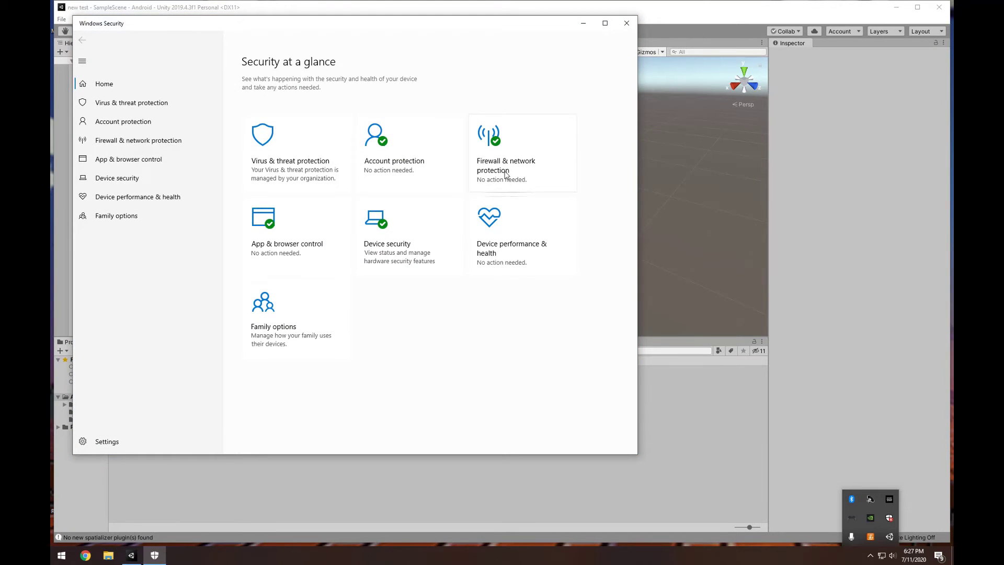
mouse_move(506, 148)
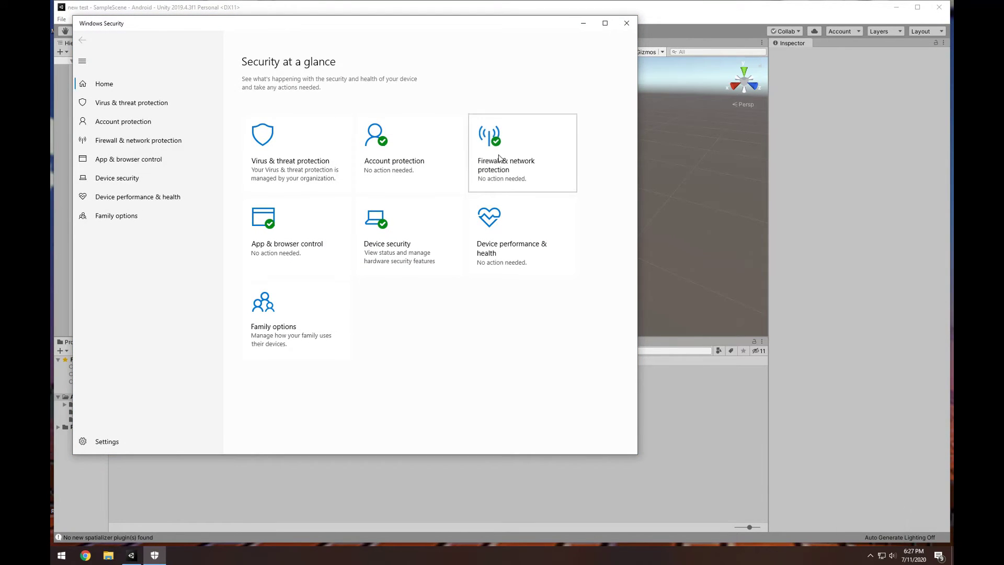
click(506, 151)
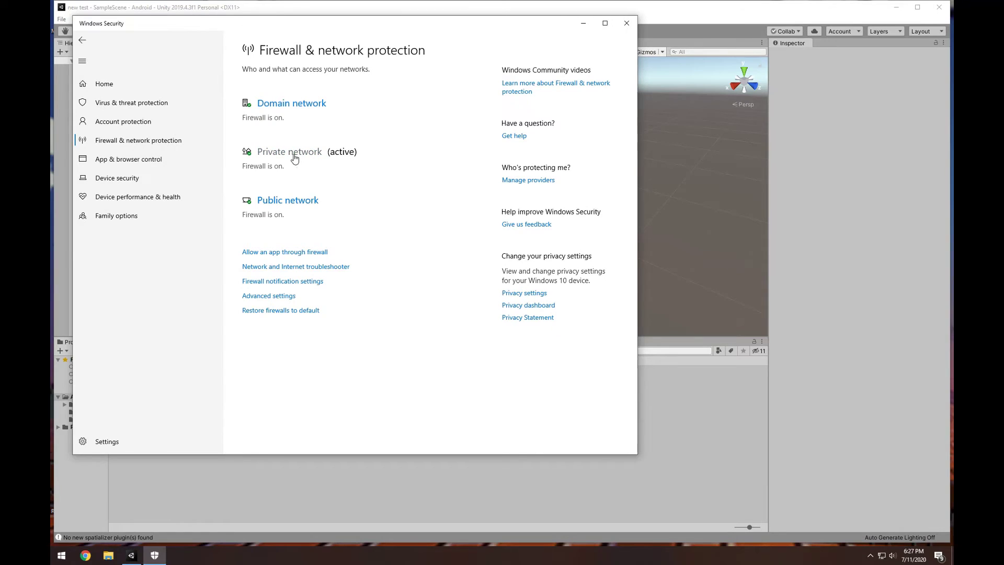
click(289, 151)
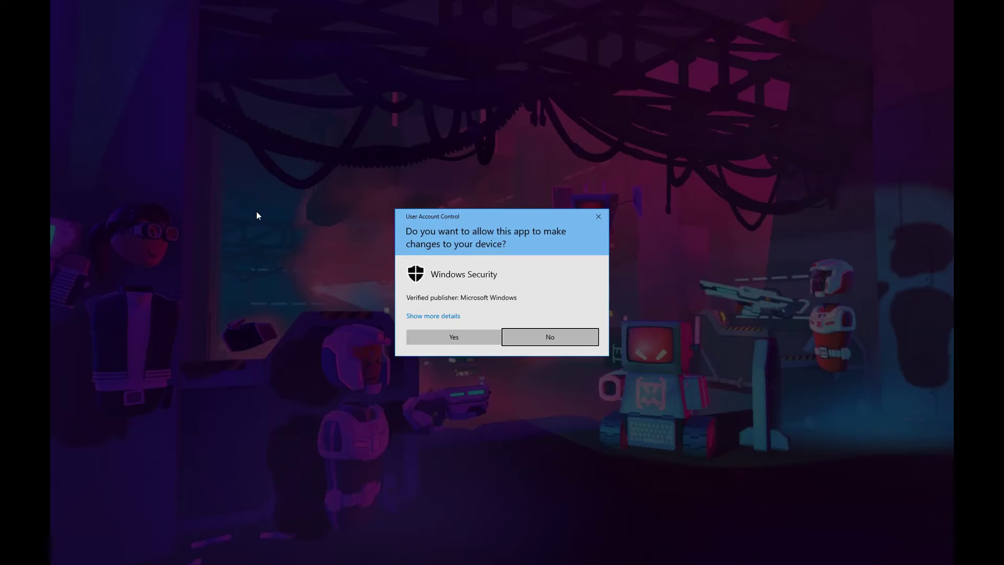
click(453, 337)
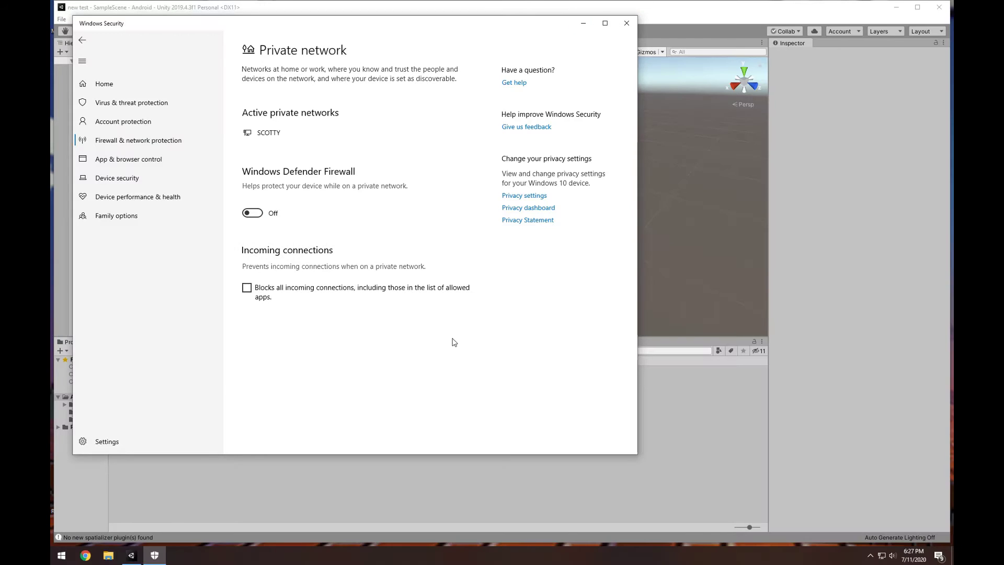